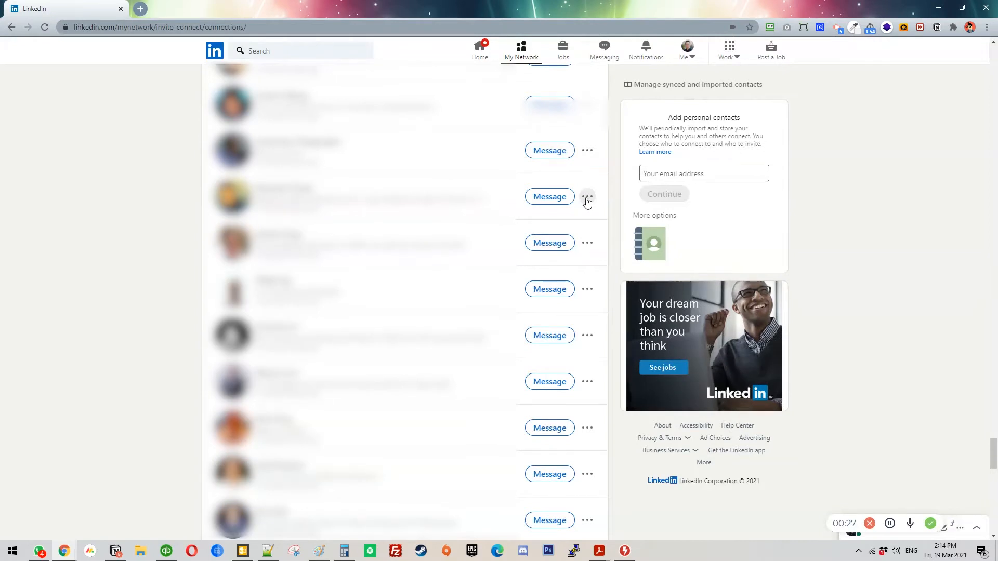
{"action": "mouse_move", "coordinate": [567, 260]}
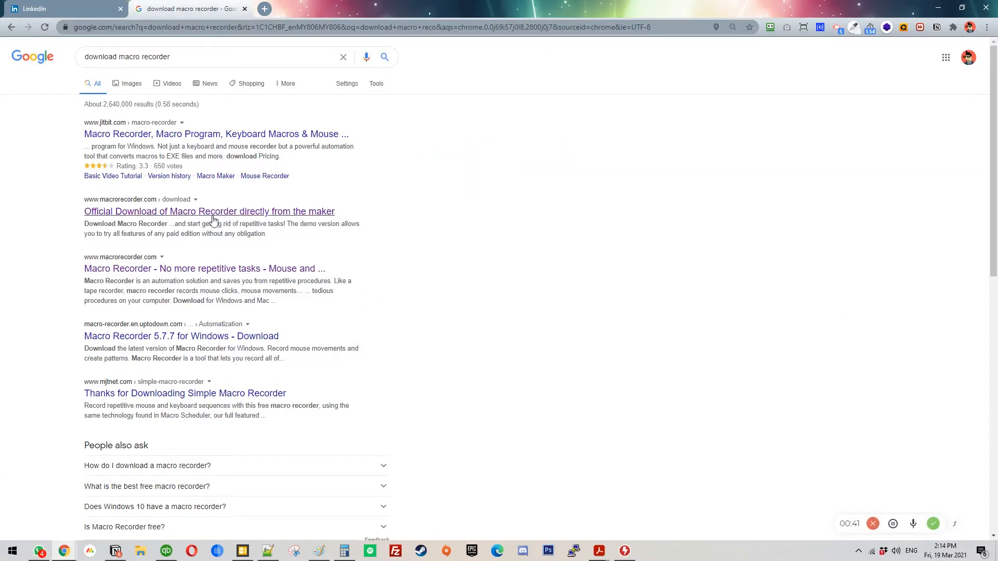
- Visit macrorecorder.com, toggle the license terms checkbox on and off, and return to the LinkedIn tab
{"action": "left_click", "coordinate": [208, 211]}
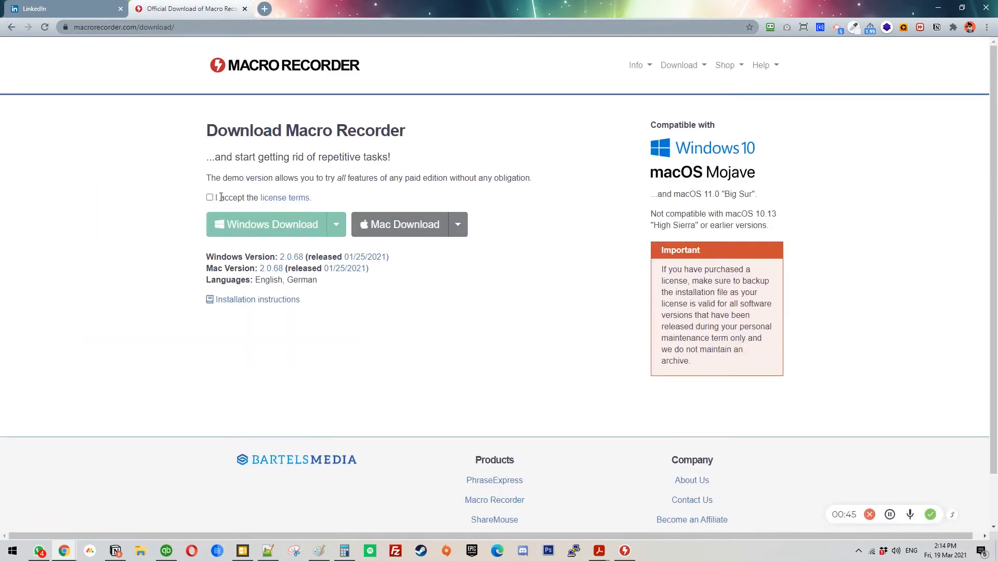
{"action": "left_click", "coordinate": [208, 197]}
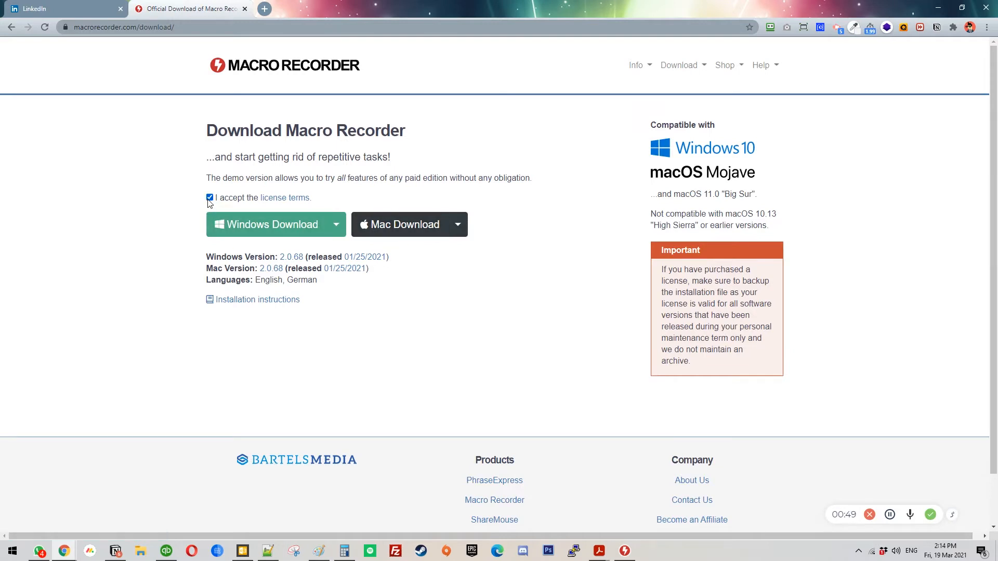
{"action": "left_click", "coordinate": [209, 198]}
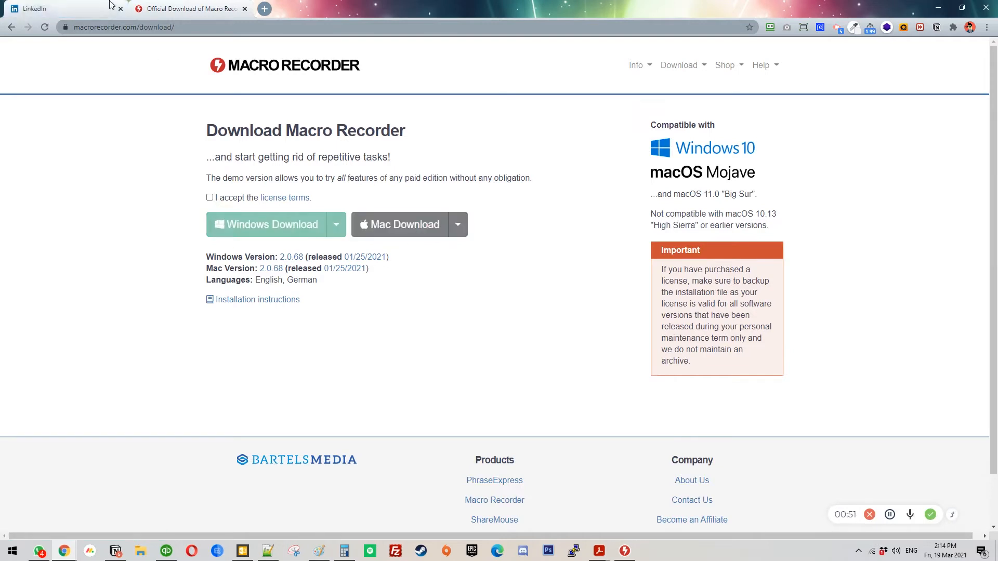
{"action": "left_click", "coordinate": [64, 9]}
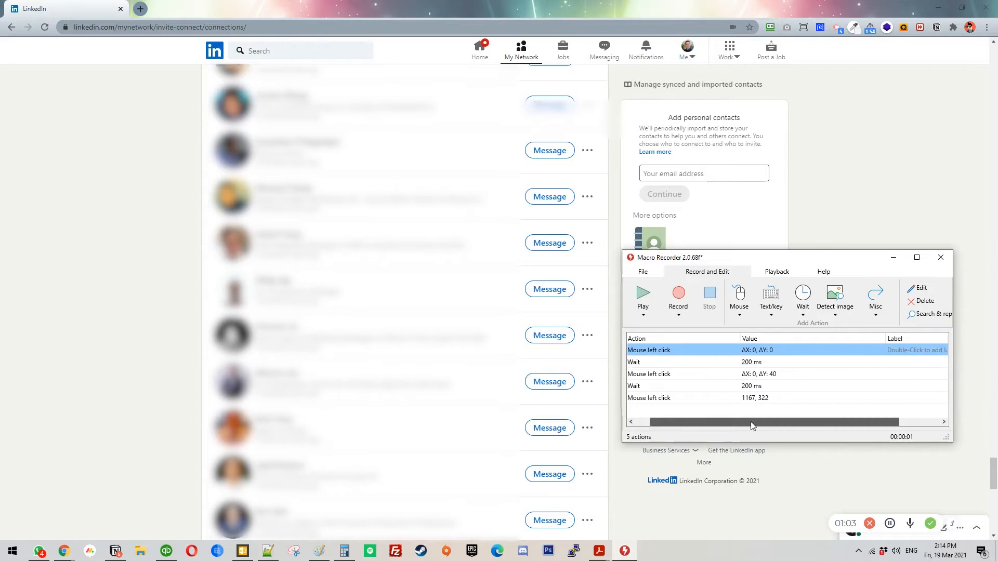
{"action": "left_click", "coordinate": [651, 362]}
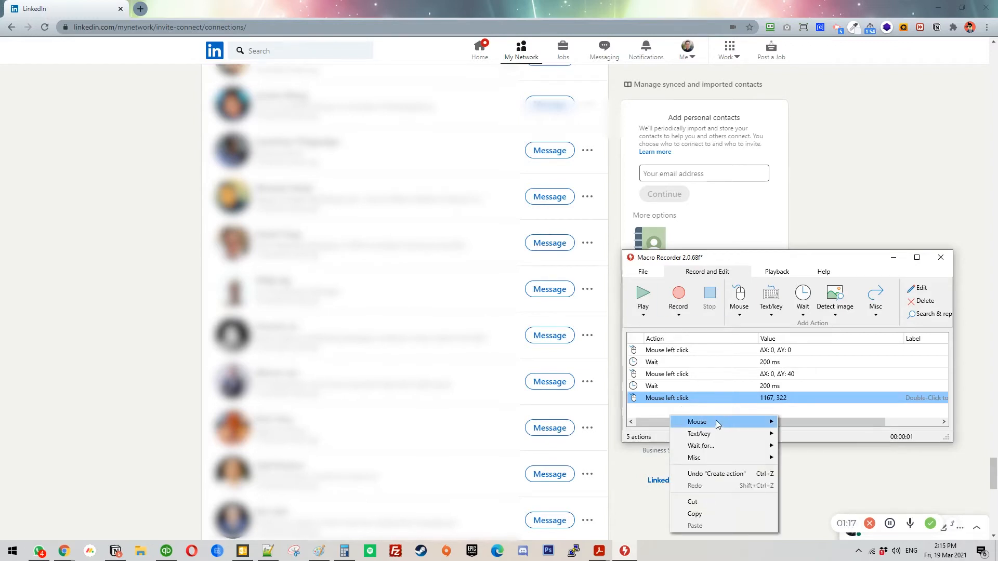
{"action": "mouse_move", "coordinate": [696, 422]}
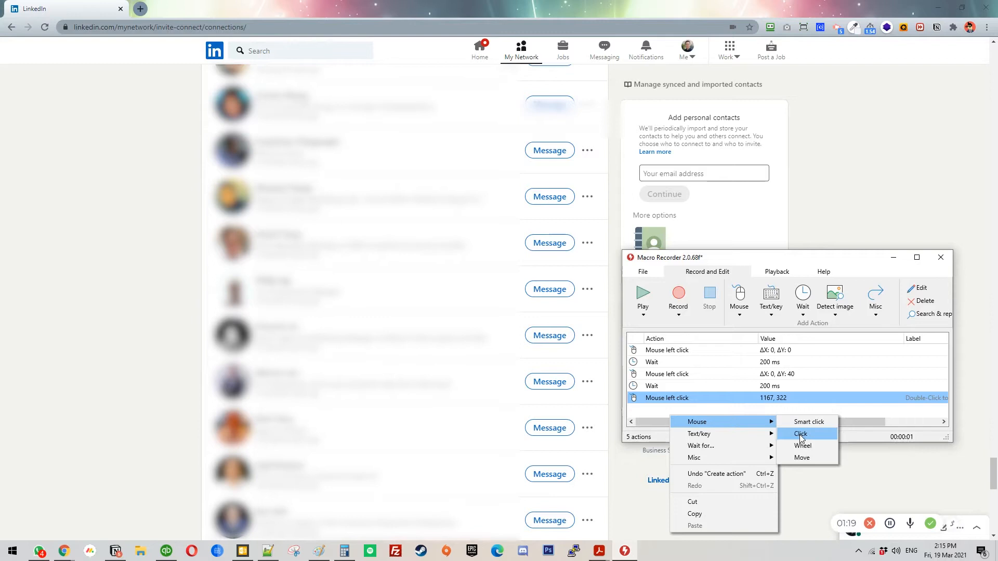
{"action": "left_click", "coordinate": [800, 434]}
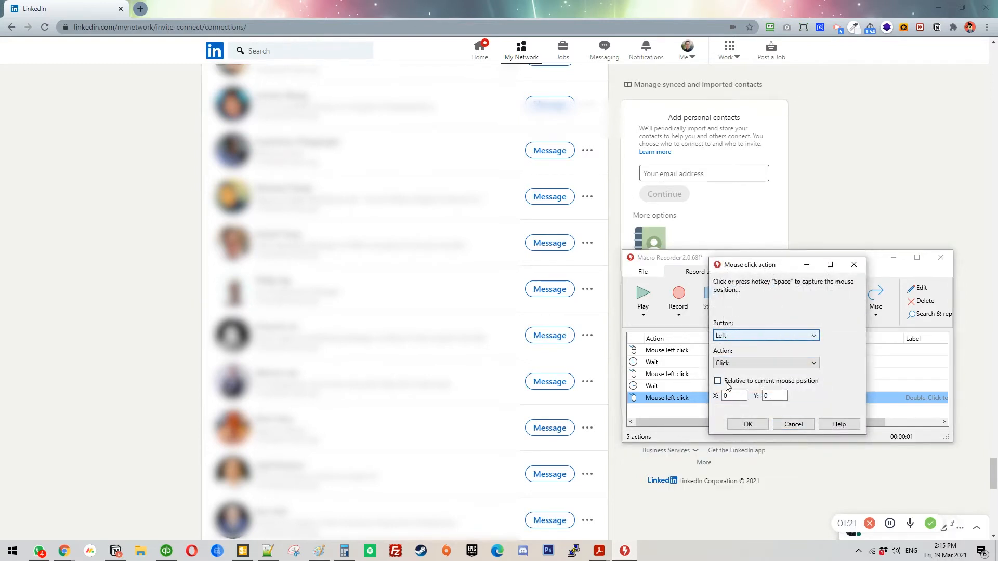
{"action": "left_click", "coordinate": [718, 381]}
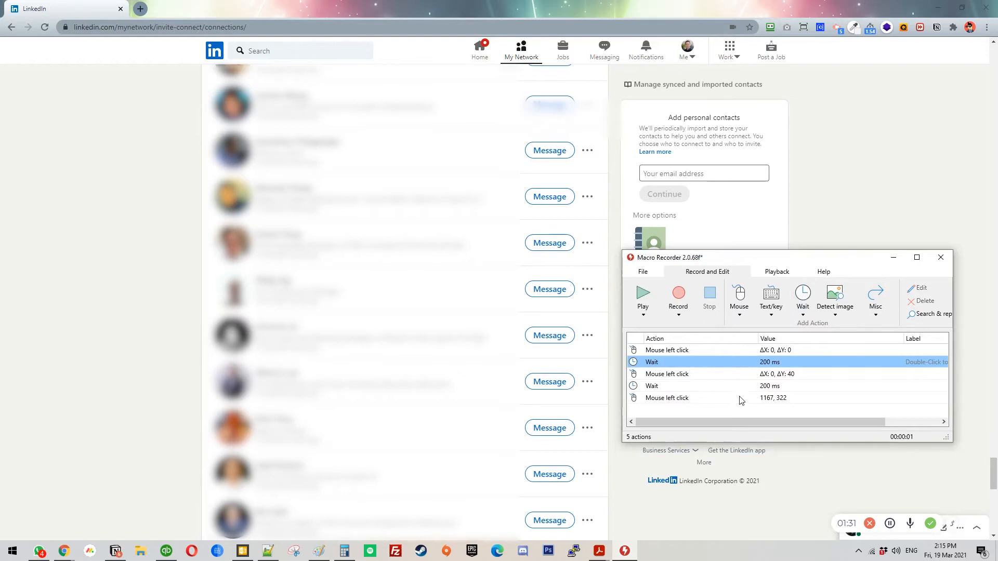
{"action": "double_click", "coordinate": [651, 362]}
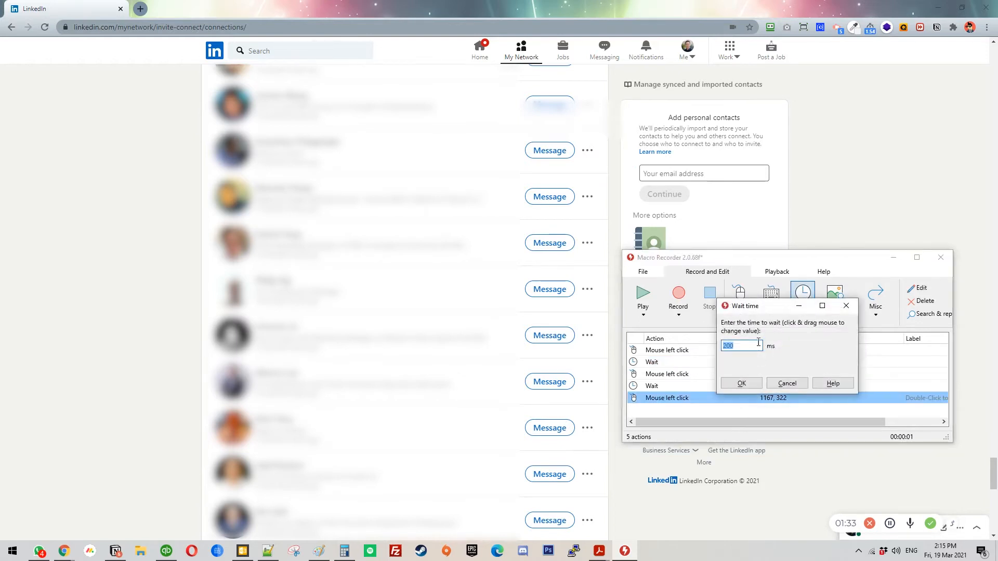
{"action": "left_click", "coordinate": [740, 384]}
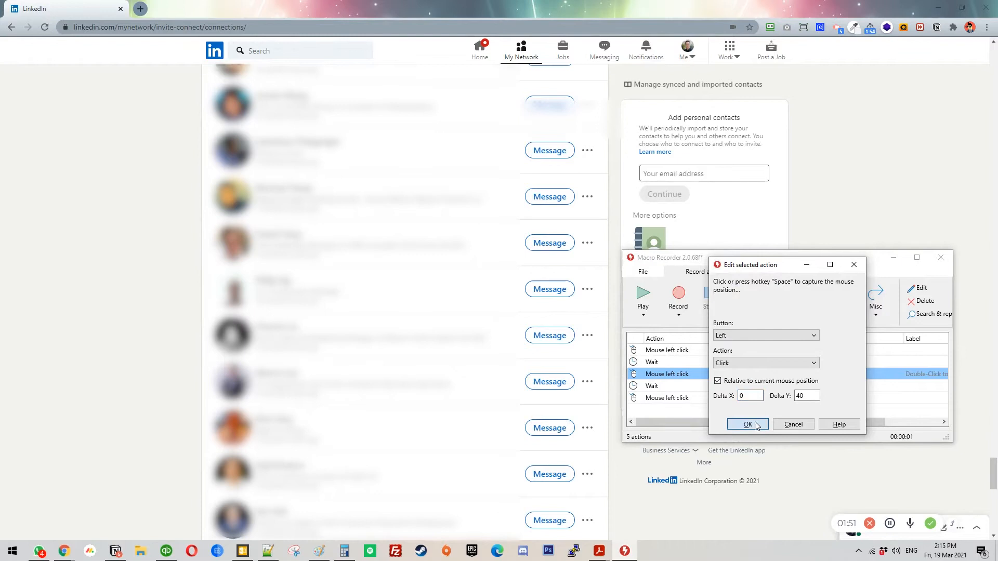
{"action": "left_click", "coordinate": [747, 424]}
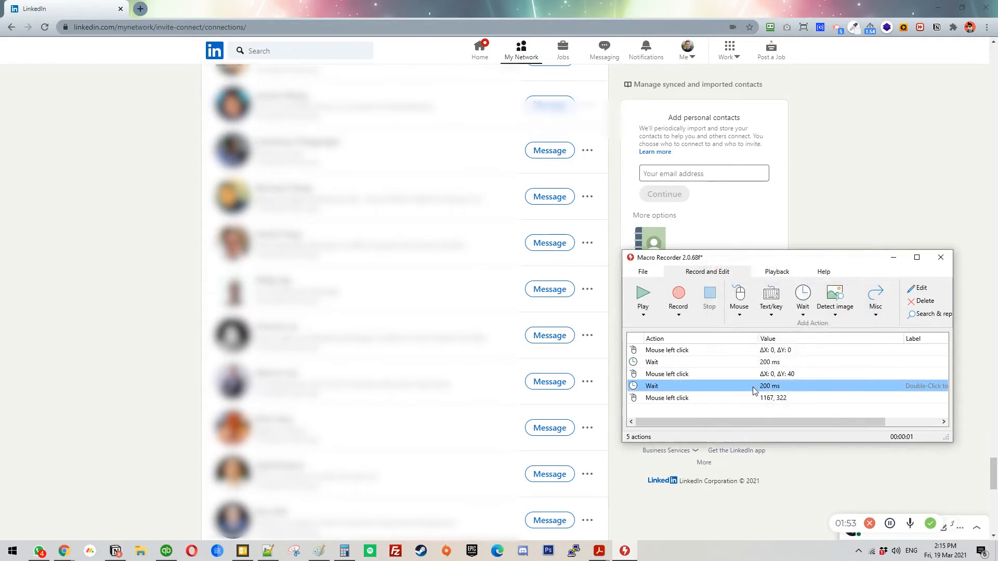
{"action": "double_click", "coordinate": [666, 398]}
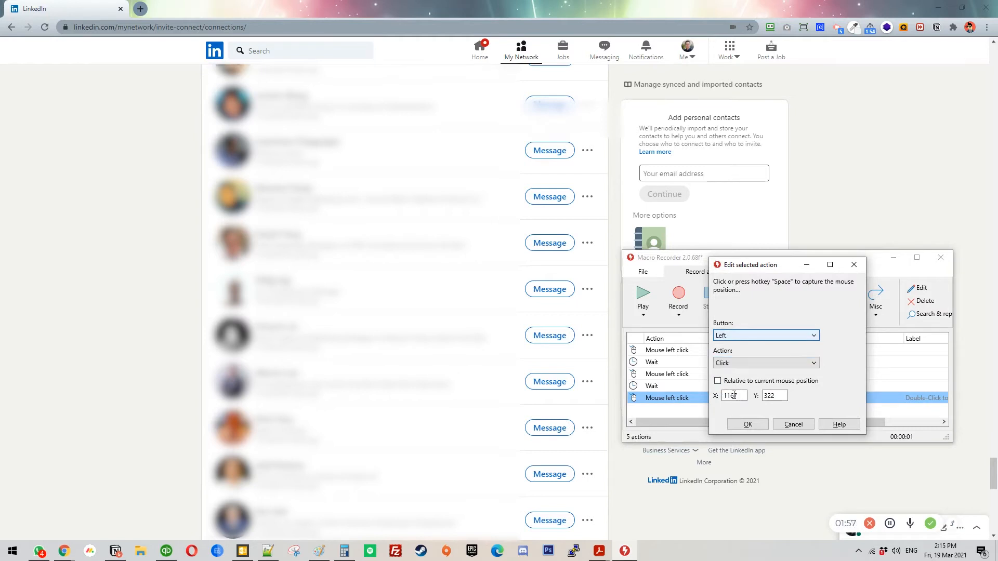
{"action": "type", "text": "1144"}
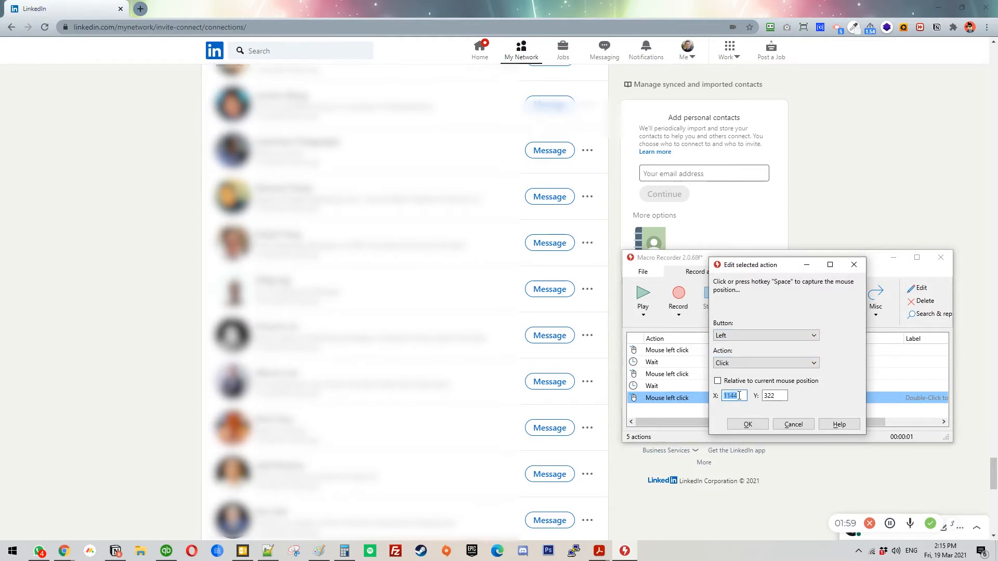
{"action": "left_click", "coordinate": [746, 424]}
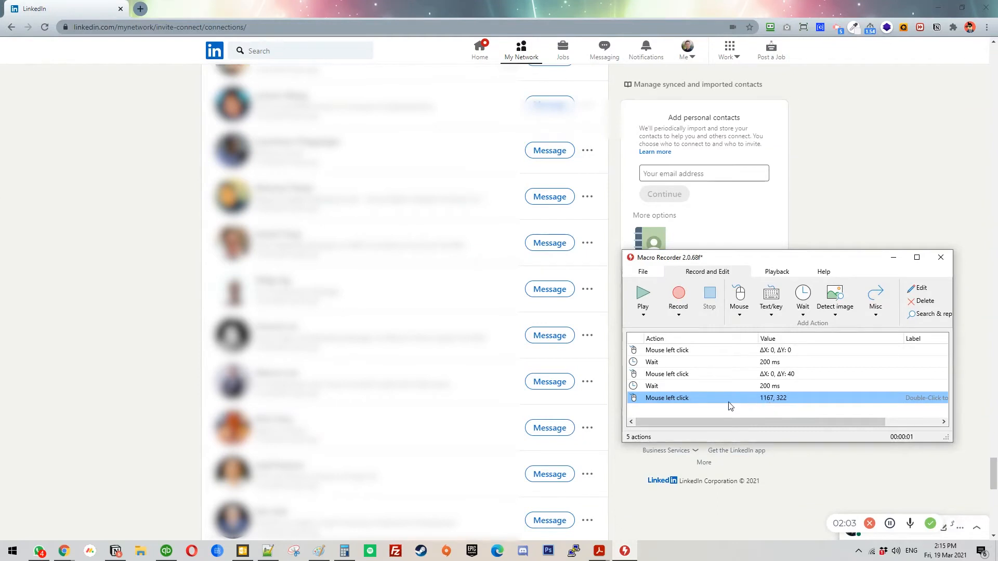
{"action": "mouse_move", "coordinate": [694, 355]}
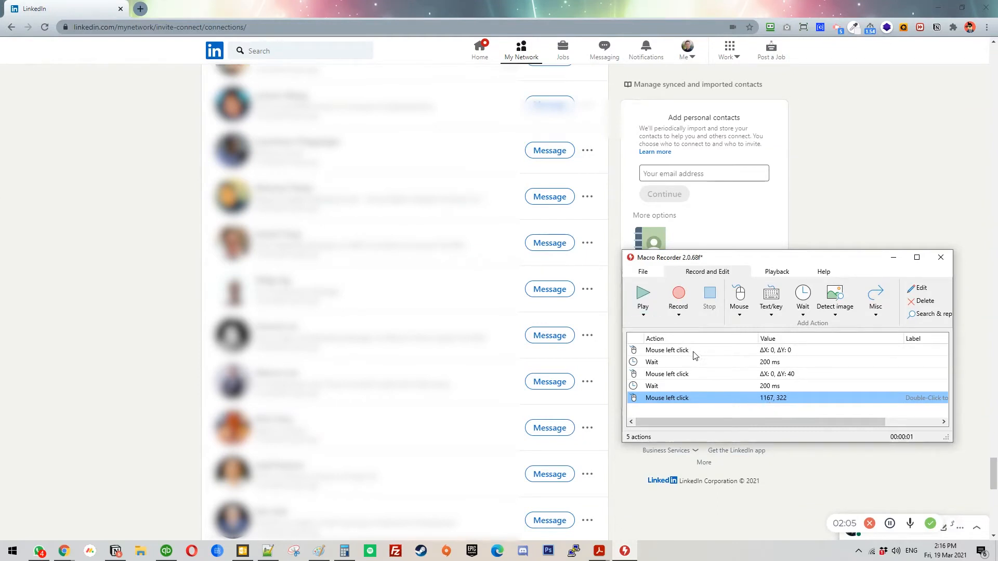
{"action": "mouse_move", "coordinate": [732, 353]}
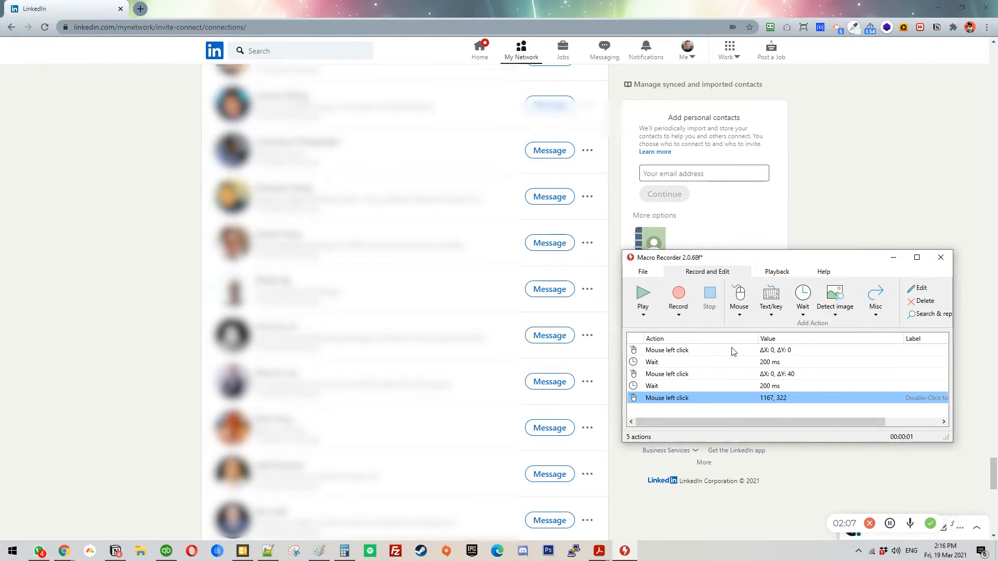
- Remove one connection via its ... menu and confirm the removal
{"action": "left_click", "coordinate": [587, 291]}
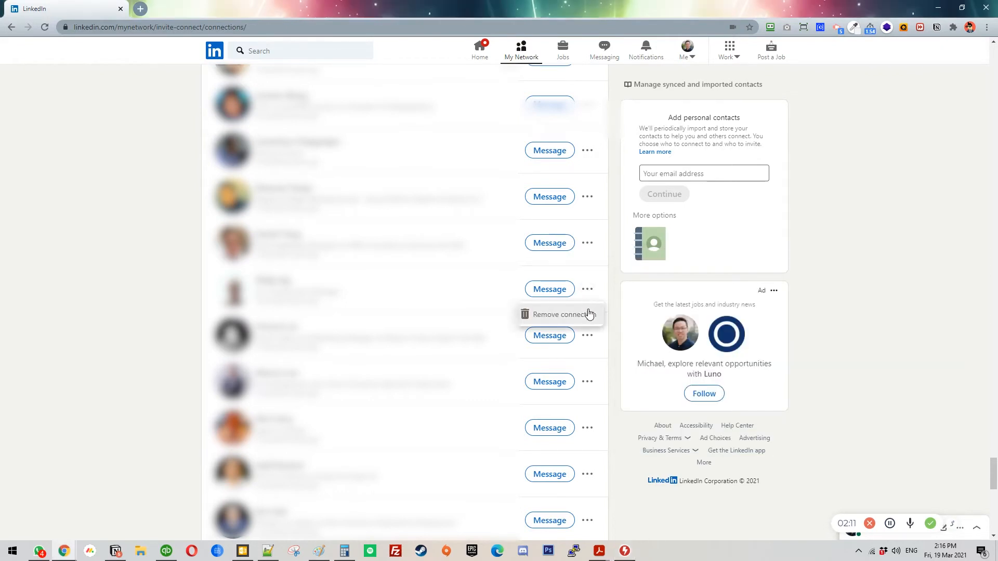
{"action": "left_click", "coordinate": [560, 314]}
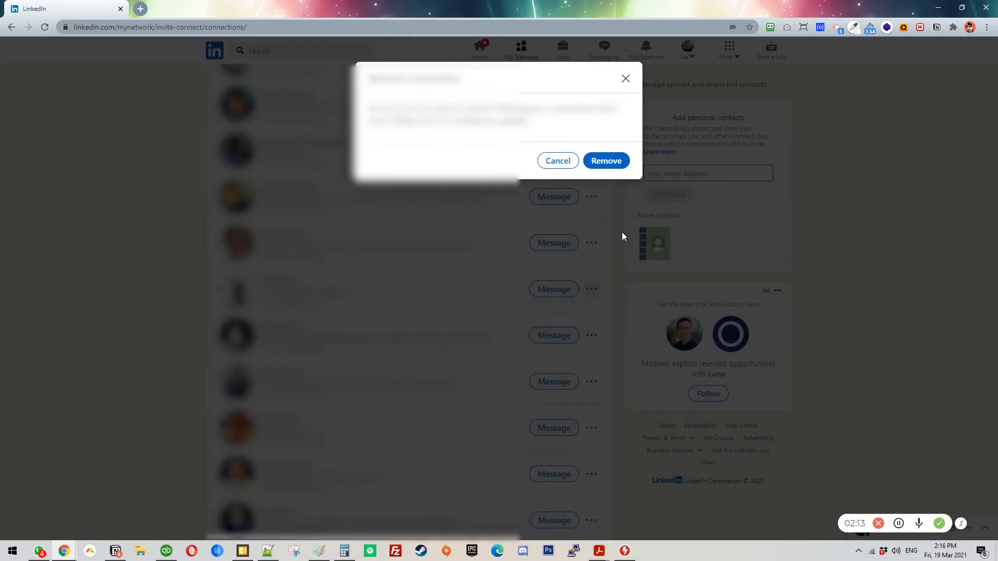
{"action": "left_click", "coordinate": [624, 551]}
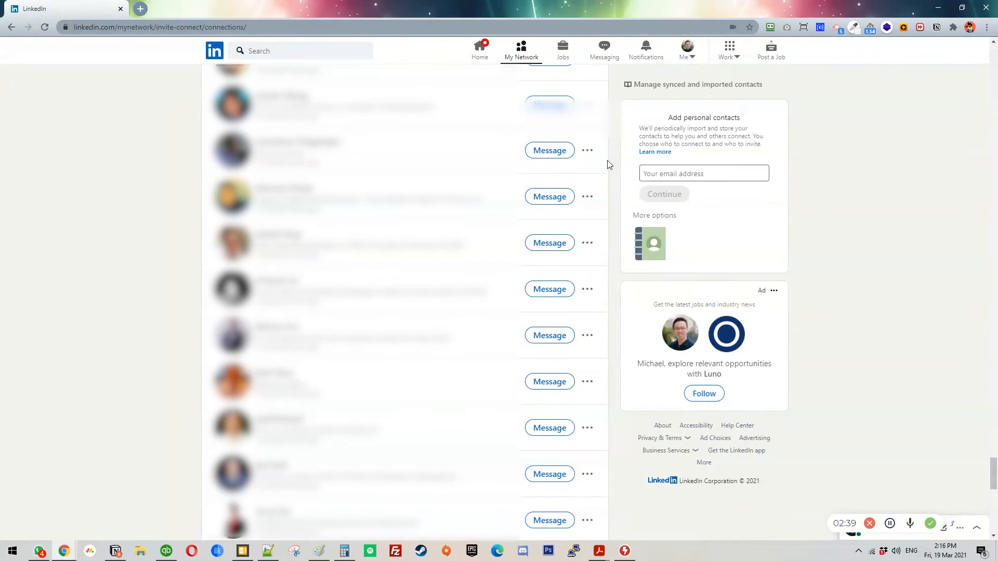
{"action": "mouse_move", "coordinate": [668, 535]}
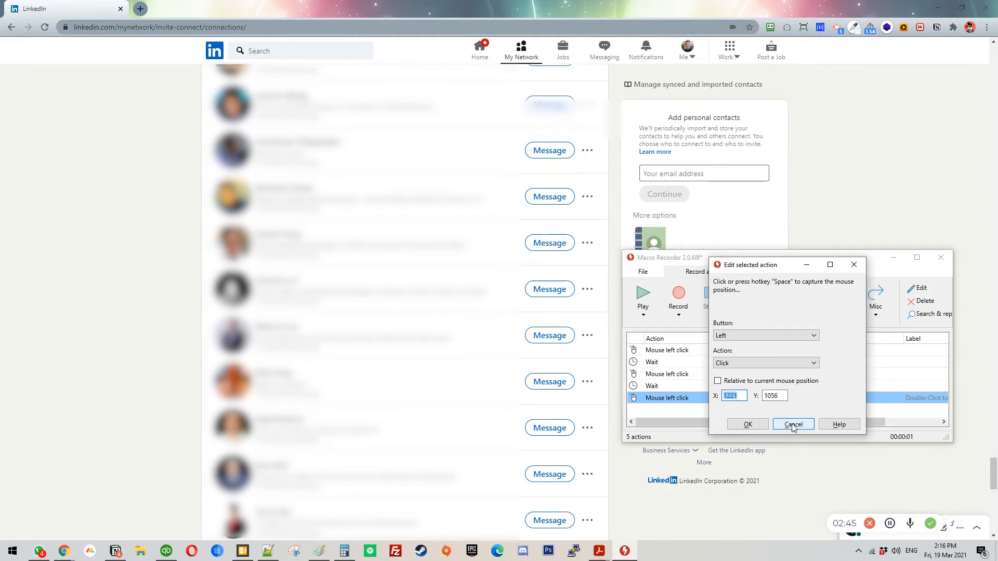
- Cancel editing the final left-click action and head into the settings options
{"action": "left_click", "coordinate": [791, 424]}
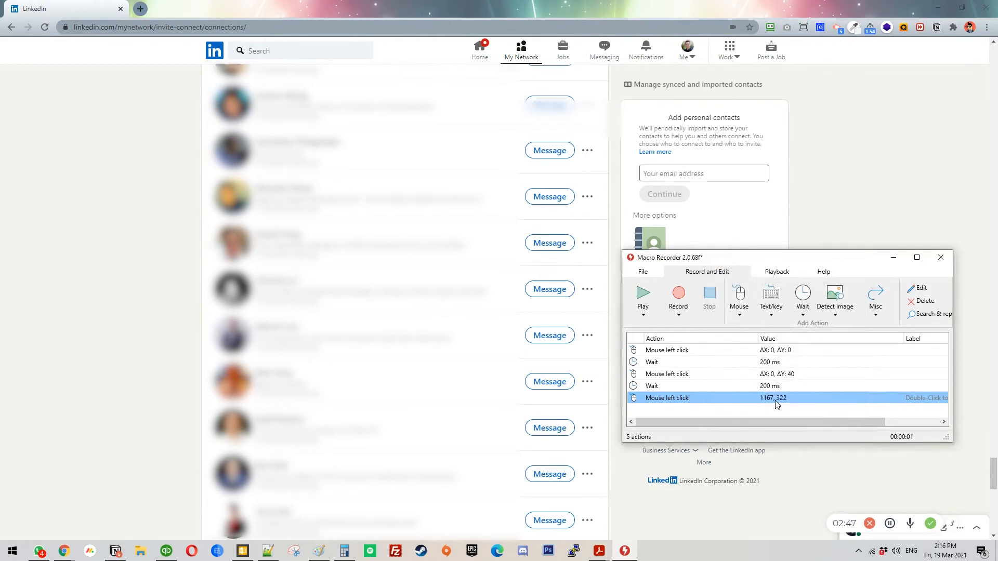
{"action": "mouse_move", "coordinate": [757, 284]}
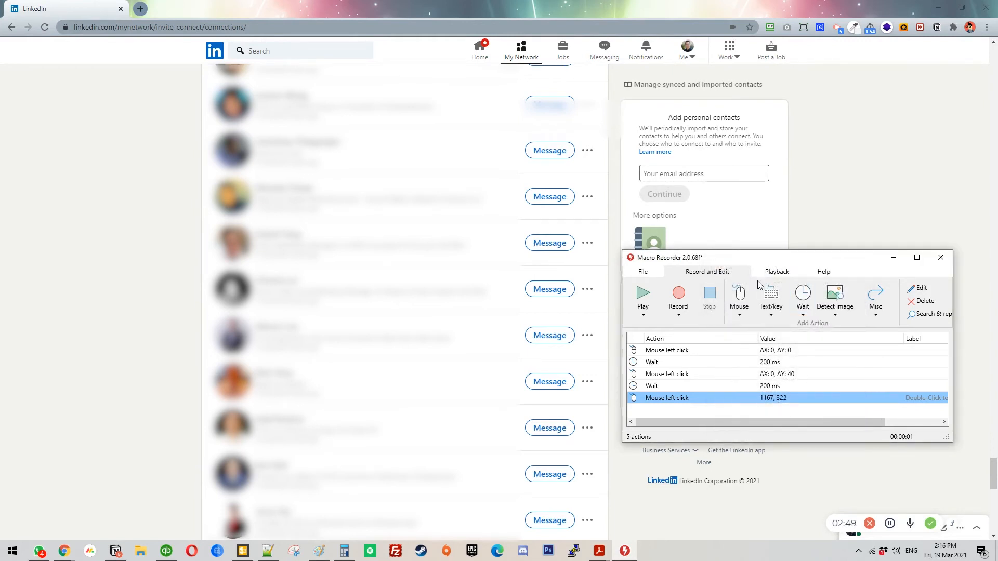
{"action": "left_click", "coordinate": [643, 271]}
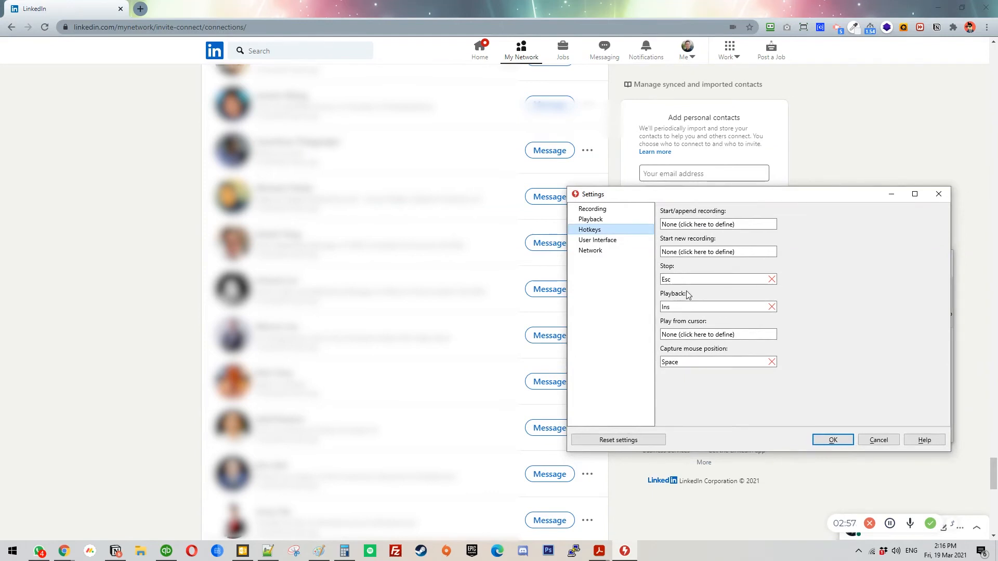
- Bind macro playback to the Ins hotkey and confirm the hotkey settings
{"action": "left_click", "coordinate": [713, 307]}
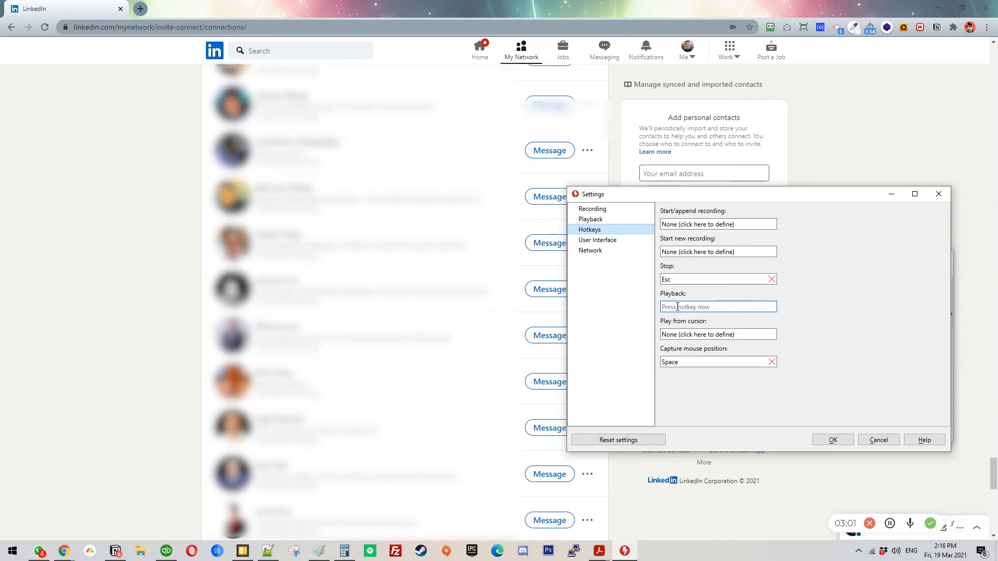
{"action": "key", "text": "Insert"}
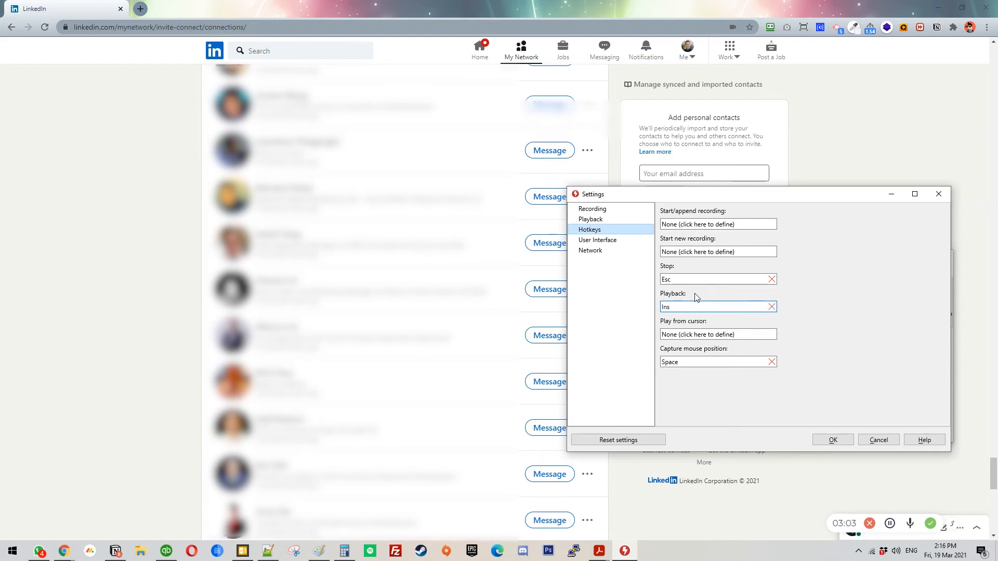
{"action": "mouse_move", "coordinate": [699, 322]}
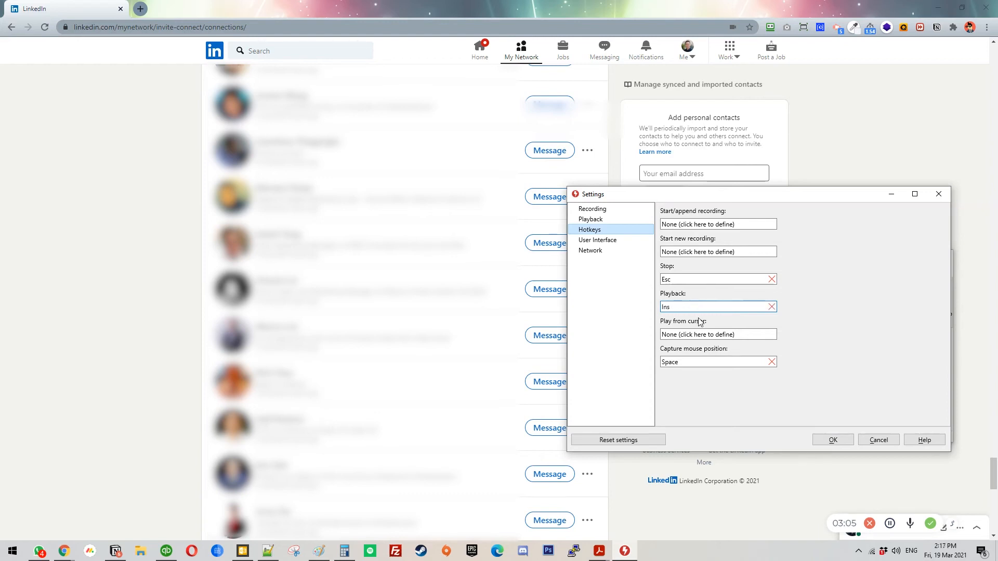
{"action": "left_click", "coordinate": [713, 307]}
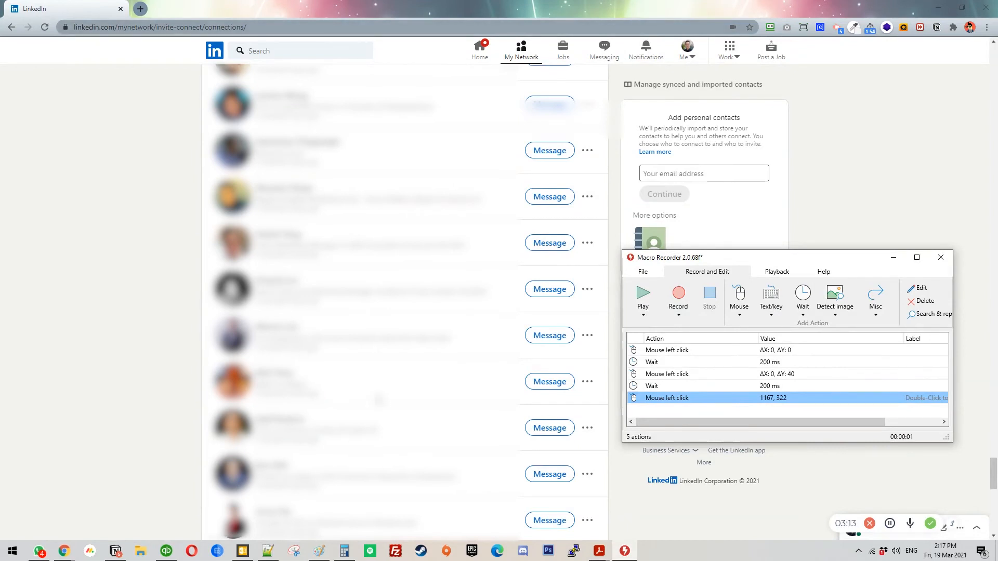
{"action": "mouse_move", "coordinate": [557, 212]}
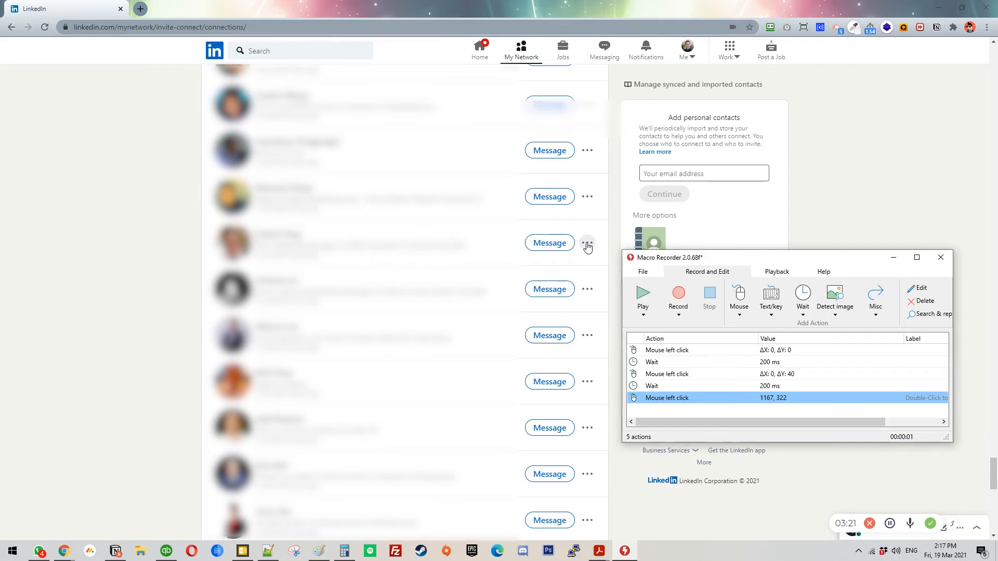
{"action": "mouse_move", "coordinate": [708, 355]}
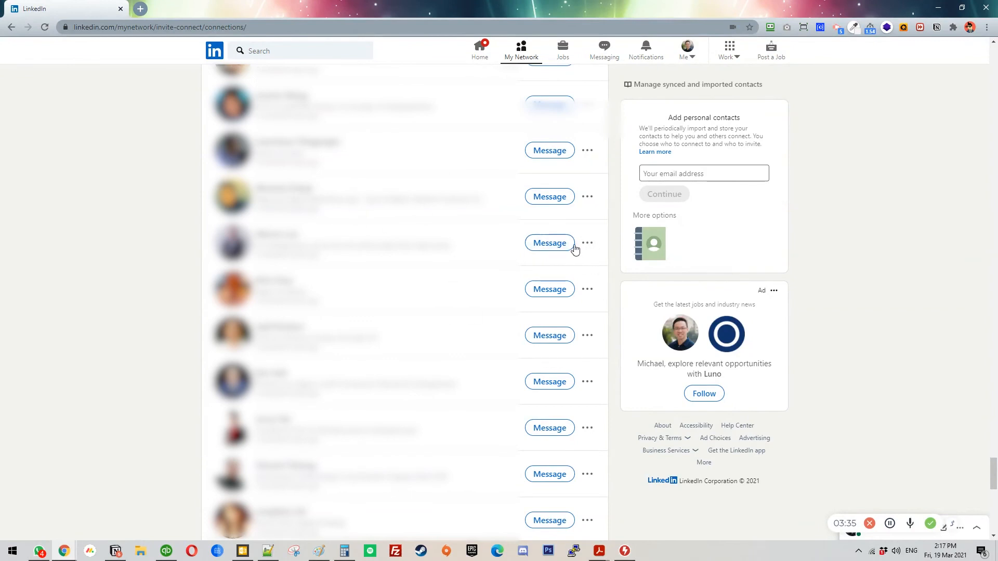
- Play the macro on successive connections, confirming removals, then bring Macro Recorder back up
{"action": "scroll", "scroll_direction": "down", "scroll_amount": 3}
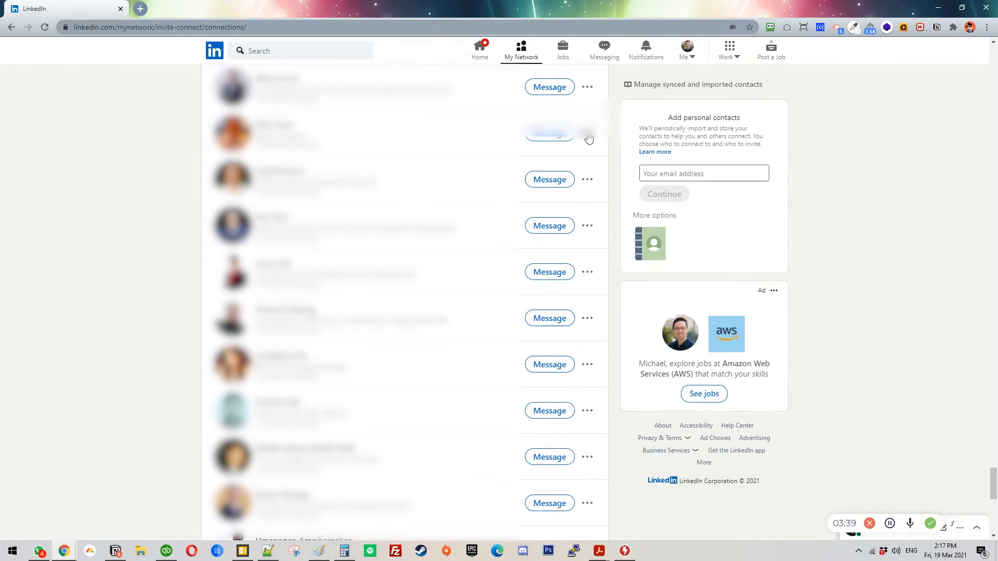
{"action": "left_click", "coordinate": [586, 134]}
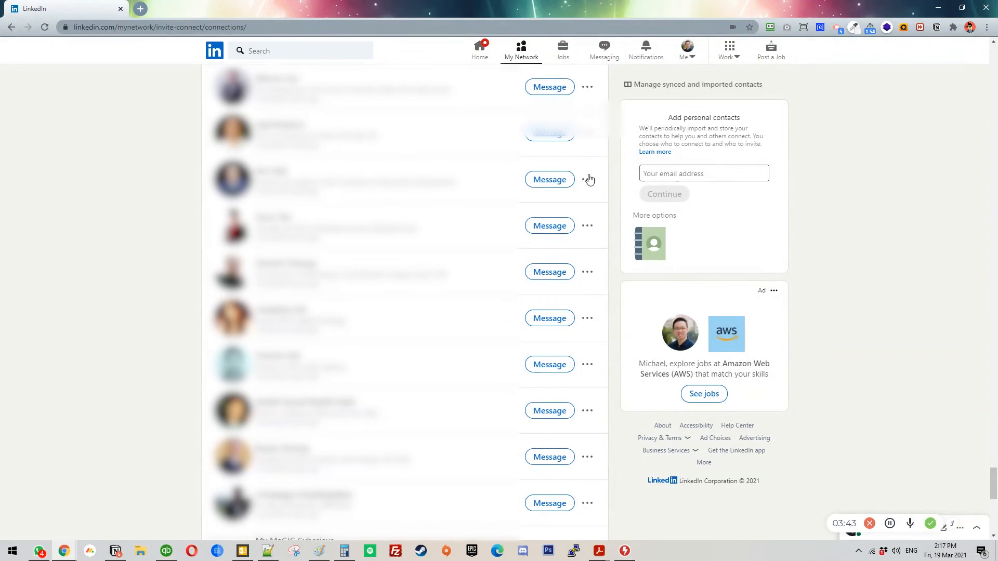
{"action": "left_click", "coordinate": [586, 180]}
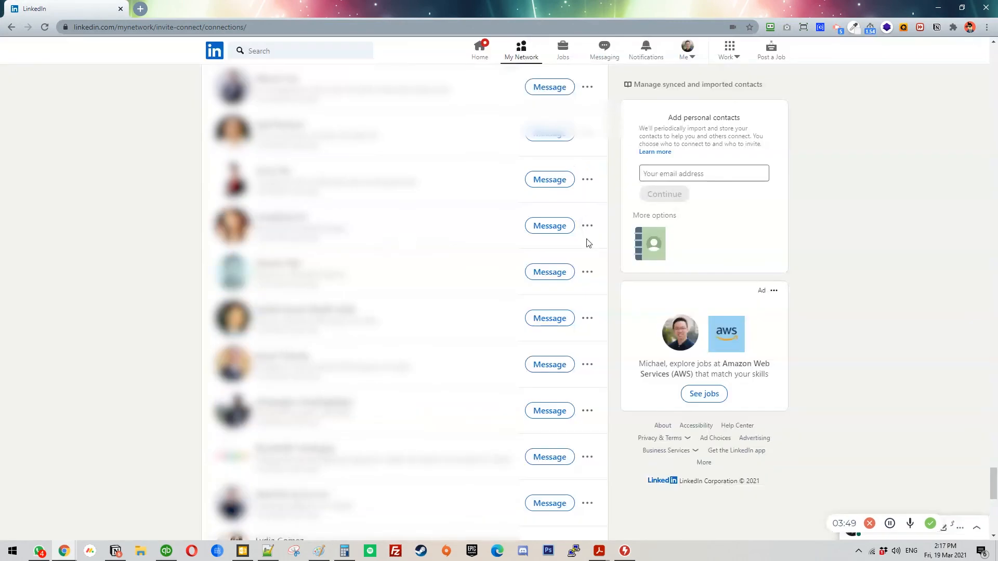
{"action": "mouse_move", "coordinate": [587, 271]}
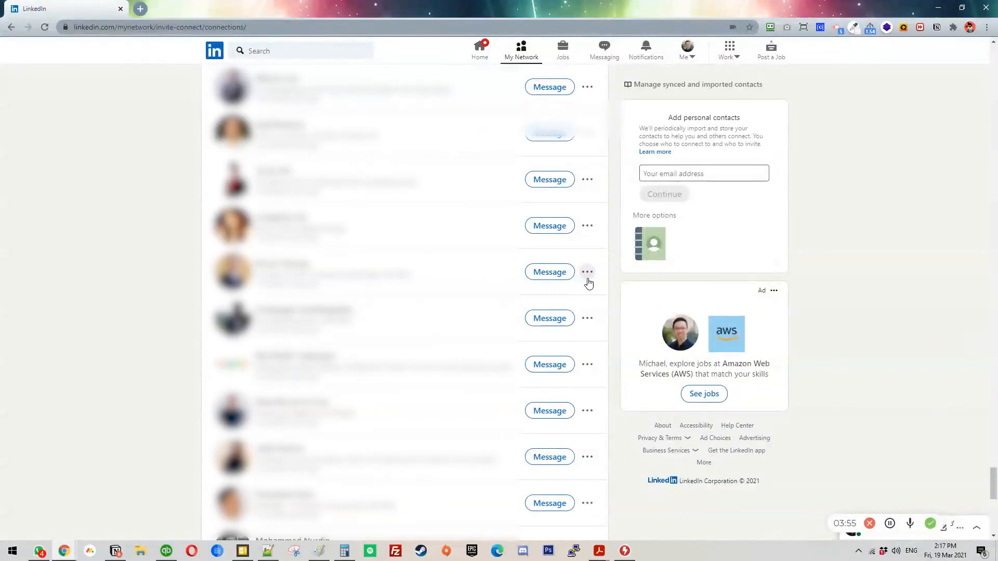
{"action": "scroll", "scroll_direction": "down", "scroll_amount": 3}
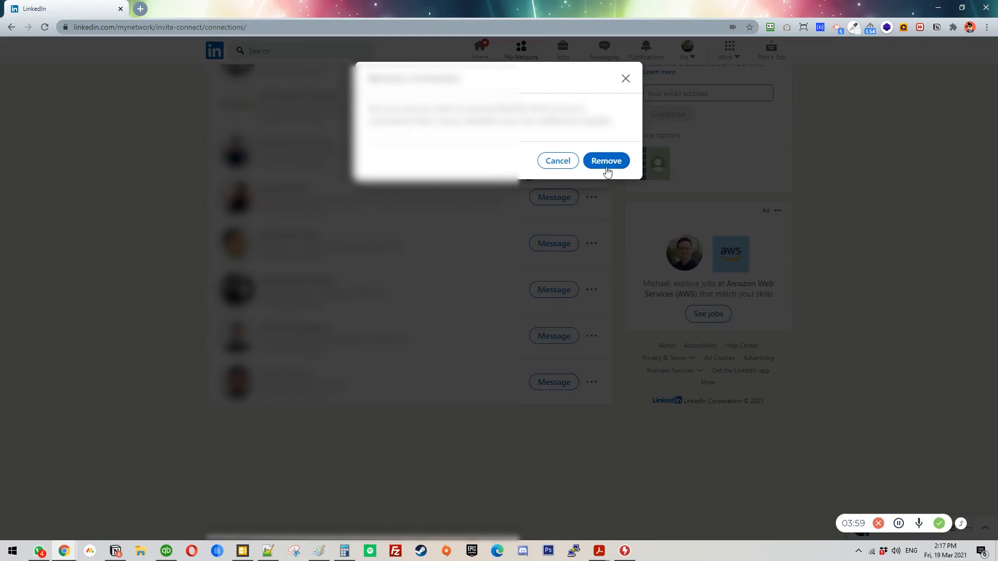
{"action": "left_click", "coordinate": [605, 160]}
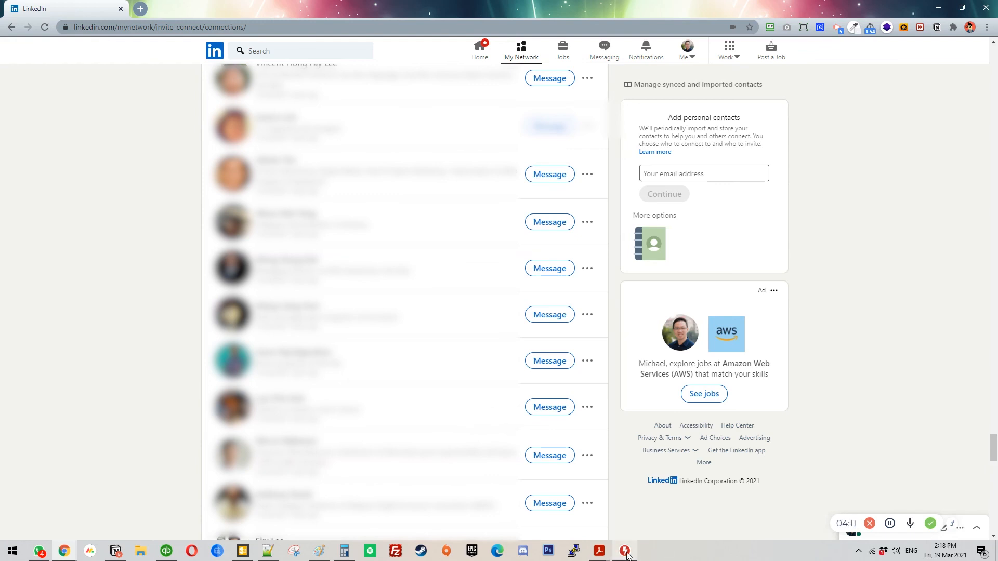
{"action": "left_click", "coordinate": [625, 551]}
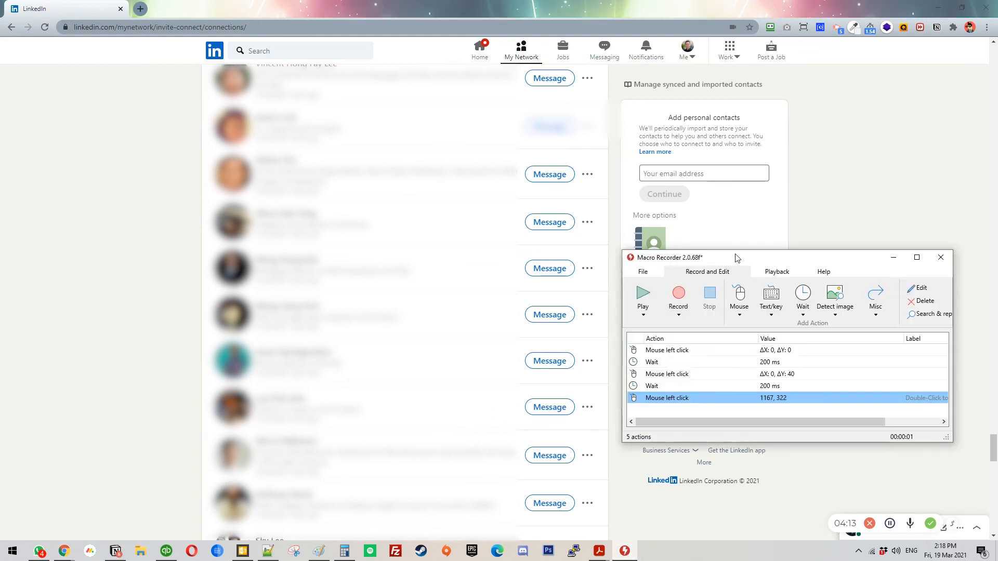